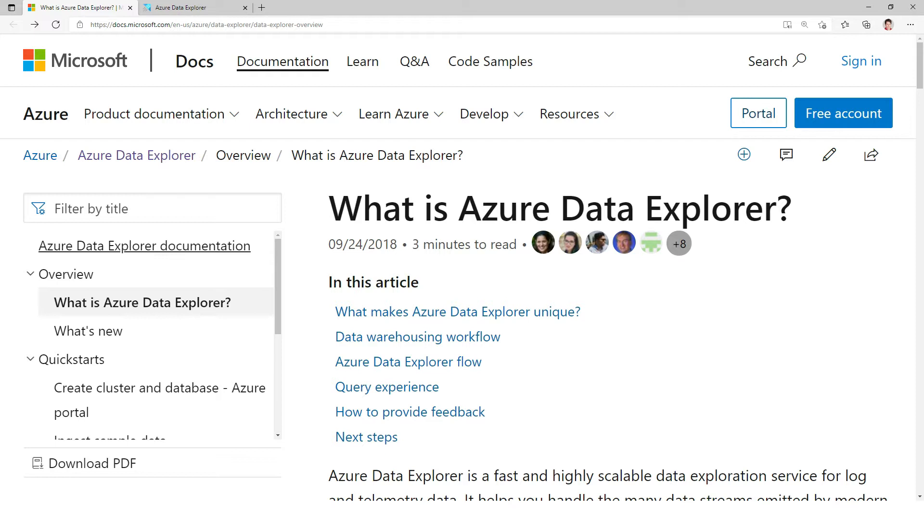
Step: Filter the Docs contents by 'query b' and open the Query best practices article
type("query b")
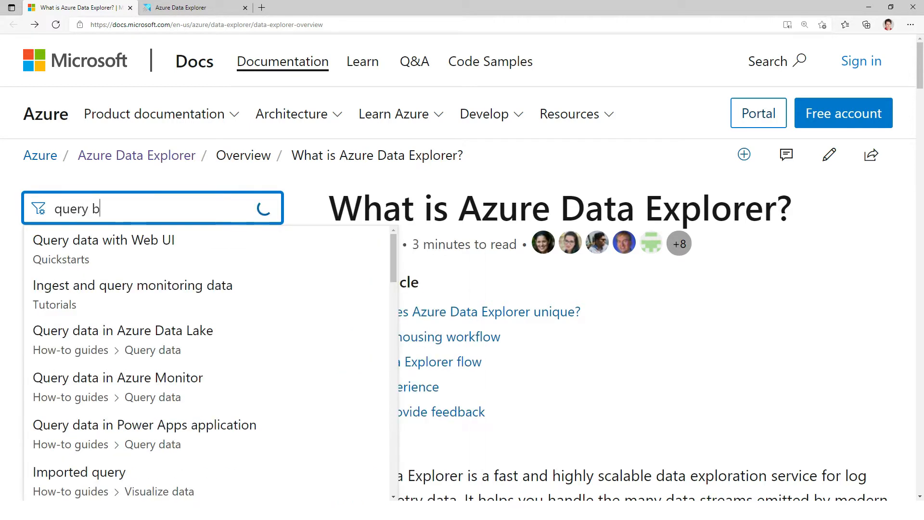
left_click(132, 259)
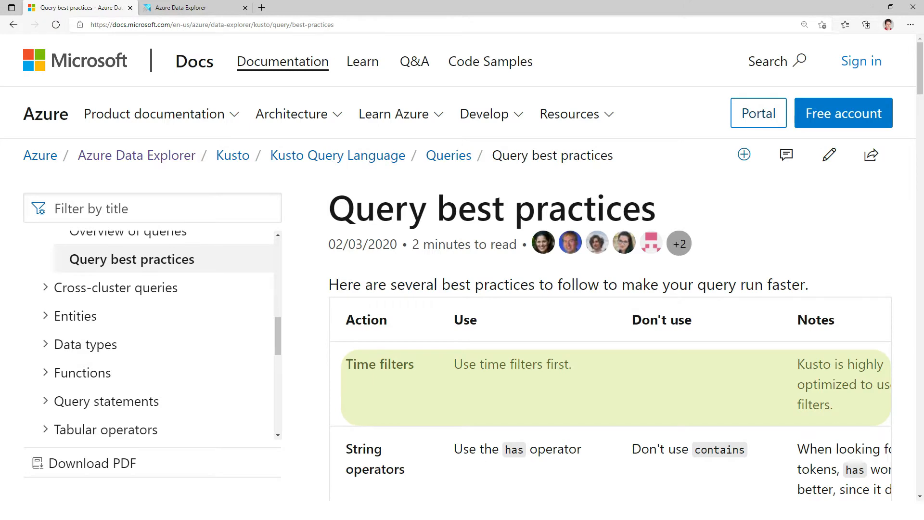
scroll("down", 3)
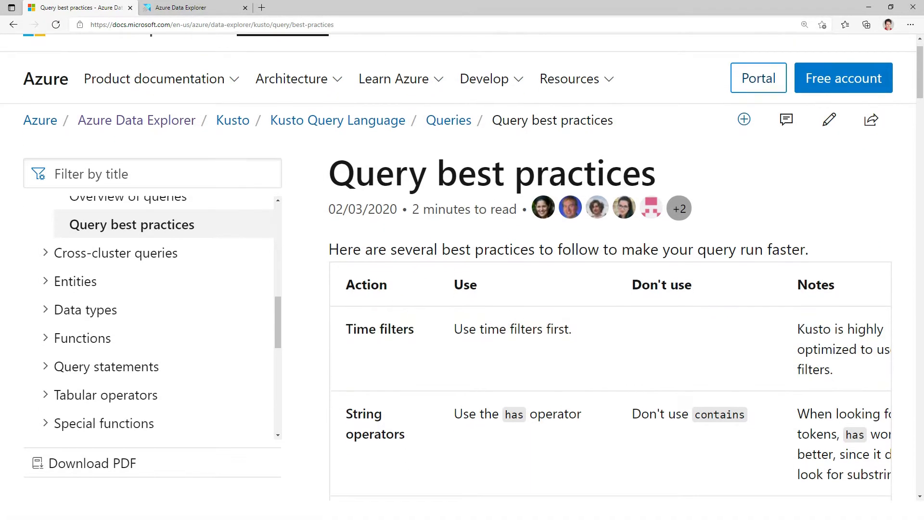
scroll("down", 3)
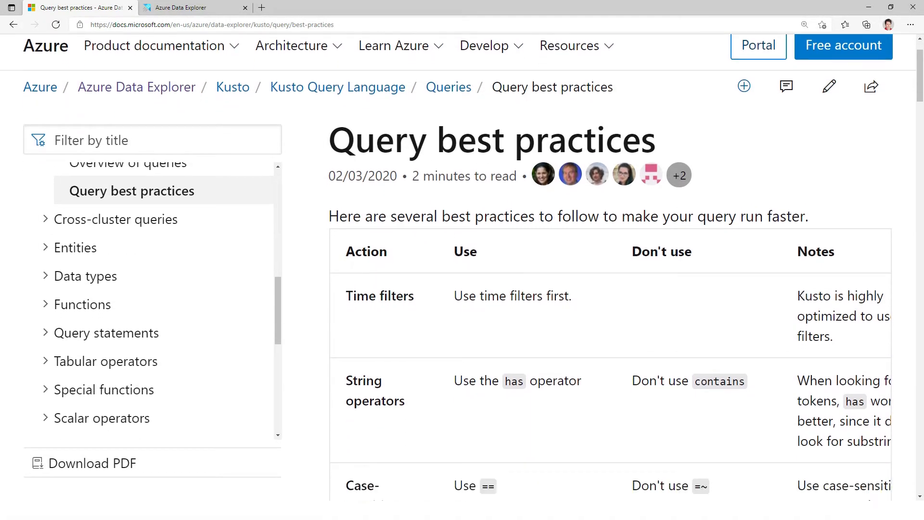
scroll("down", 3)
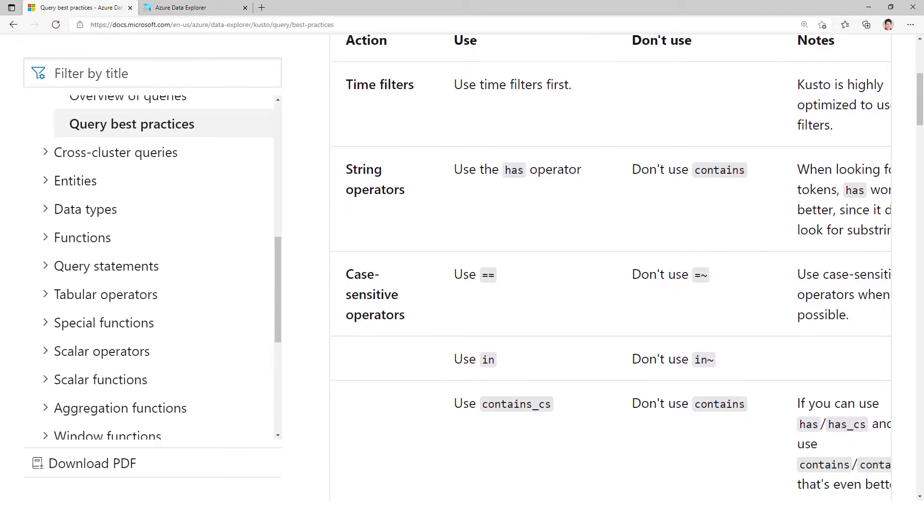
scroll("down", 3)
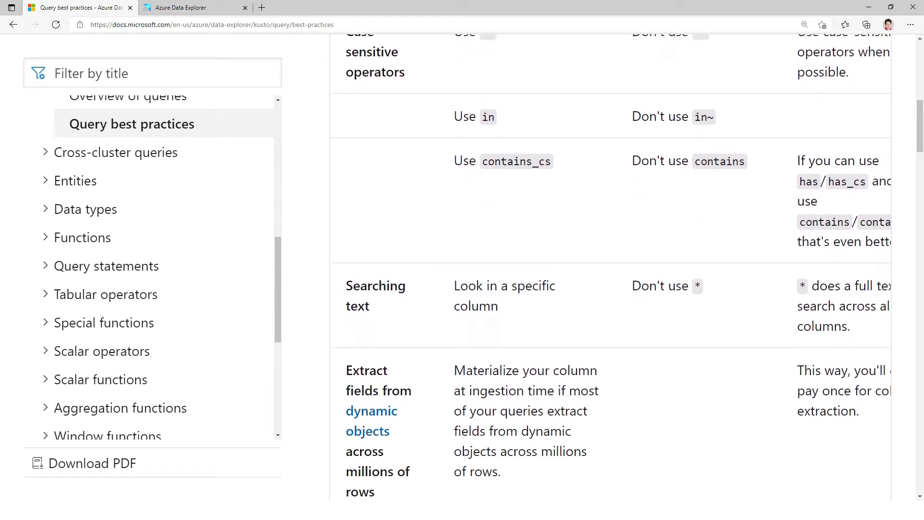
scroll("down", 3)
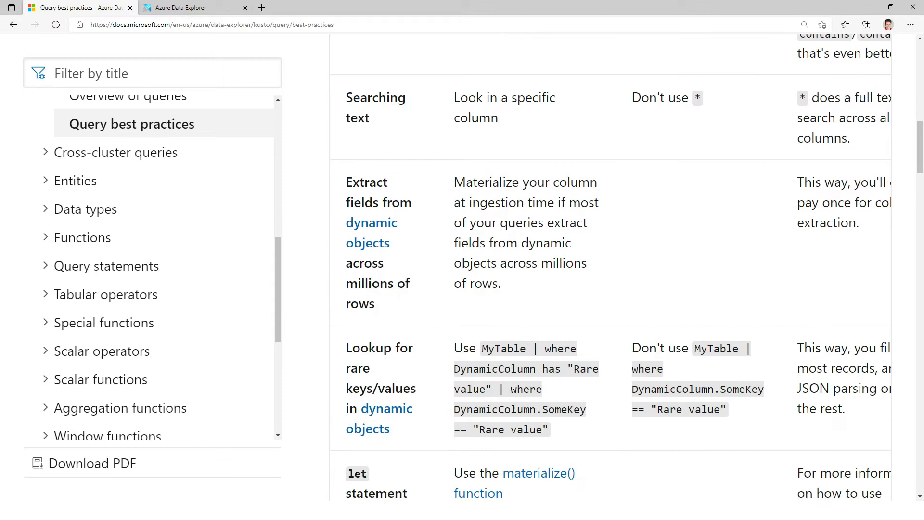
scroll("down", 3)
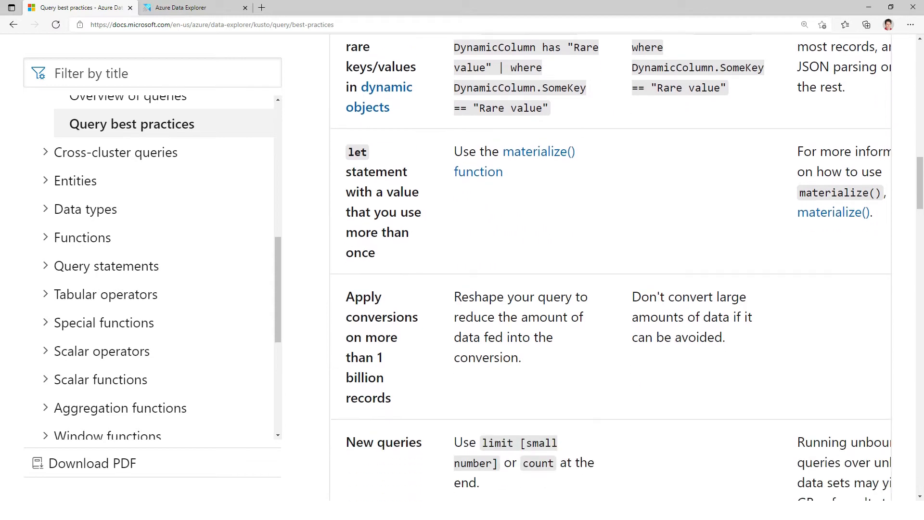
scroll("down", 3)
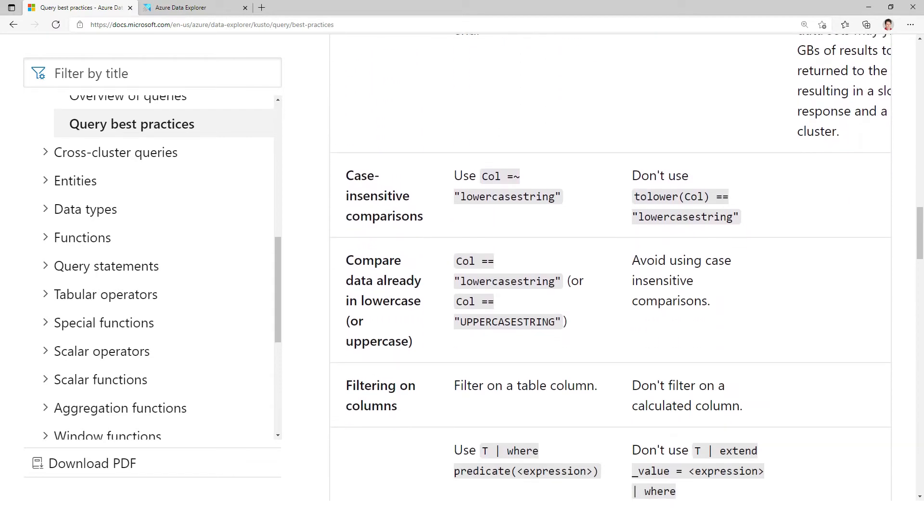
scroll("down", 3)
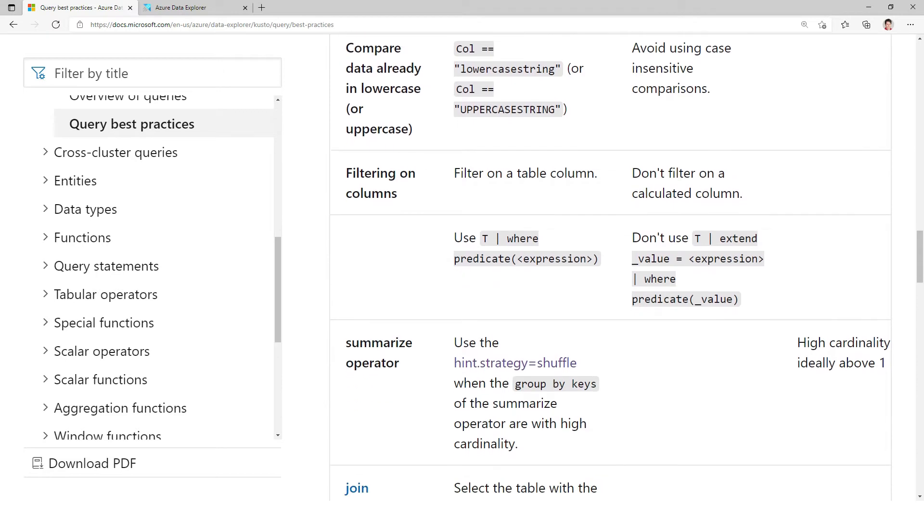
scroll("down", 3)
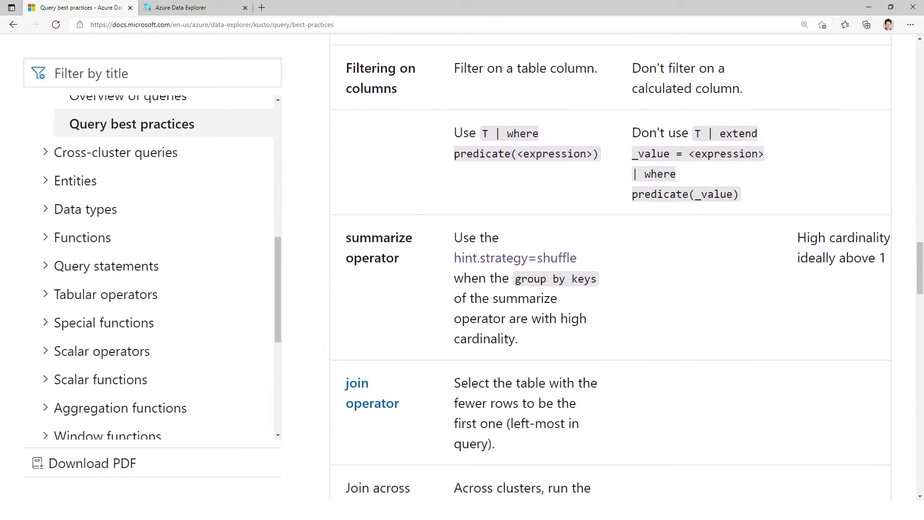
scroll("down", 3)
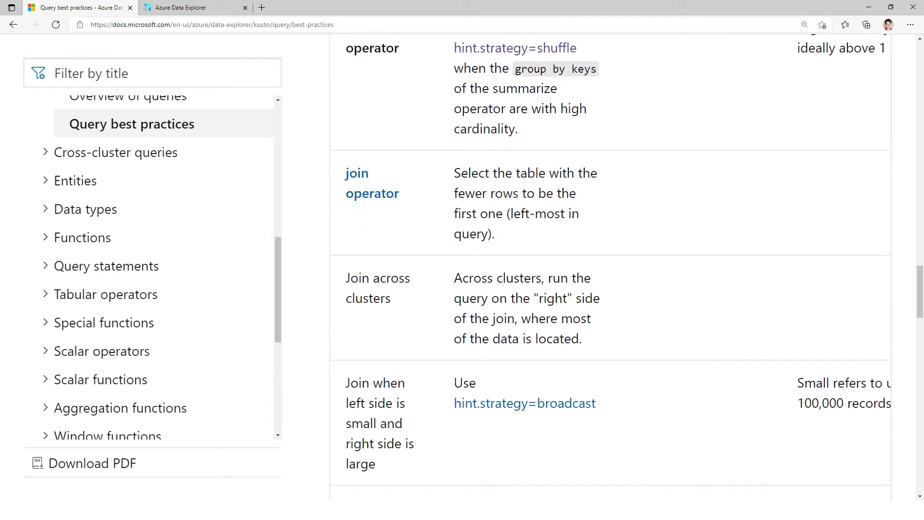
scroll("down", 3)
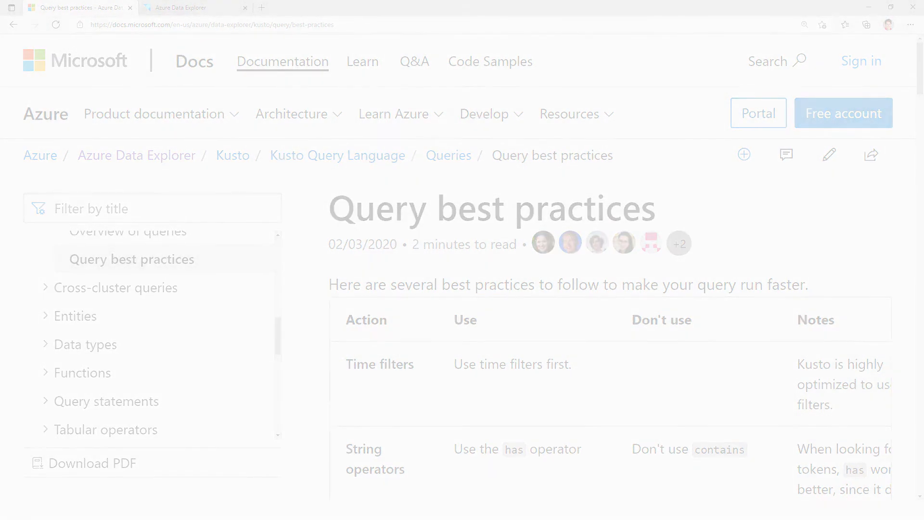
Step: Switch to the Azure Data Explorer tab with an empty query on demo12.westus/sqlbi
left_click(190, 8)
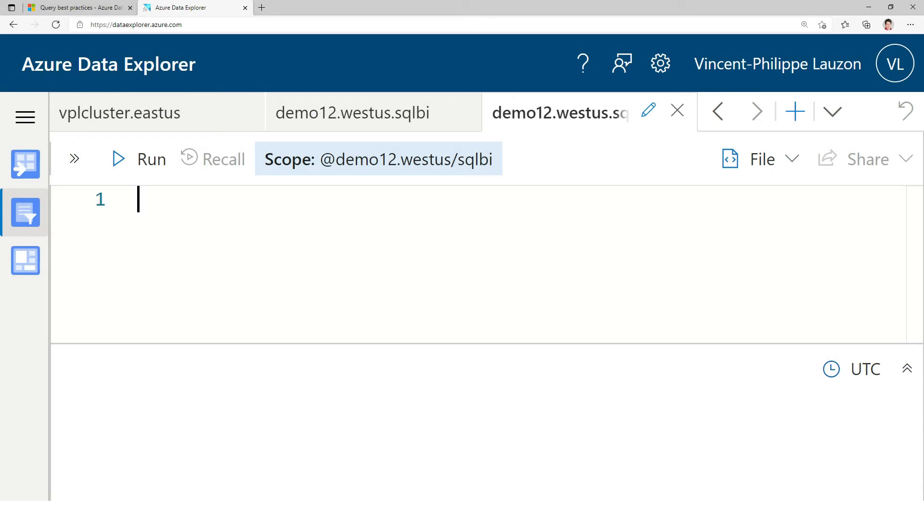
Step: Run 'BIAzureTraceMsitScus | count', returning 40,940,554,243 rows
type("BI")
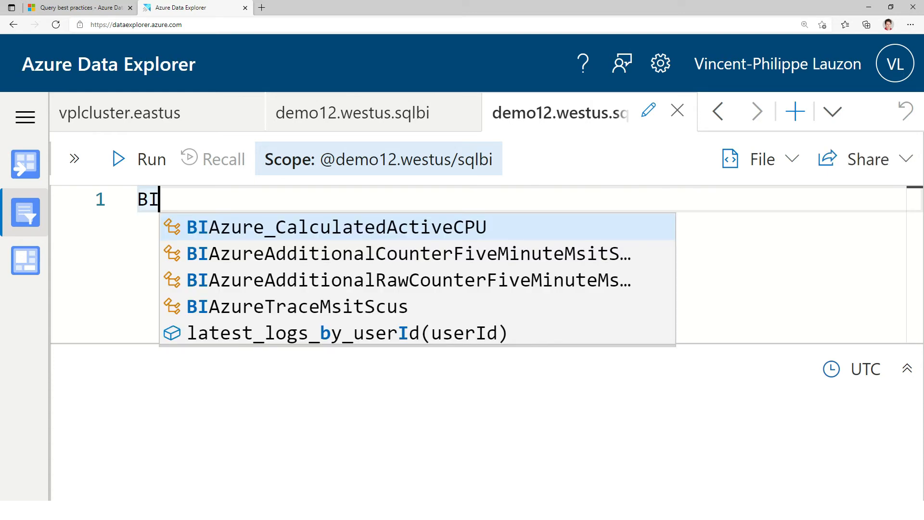
key("Down")
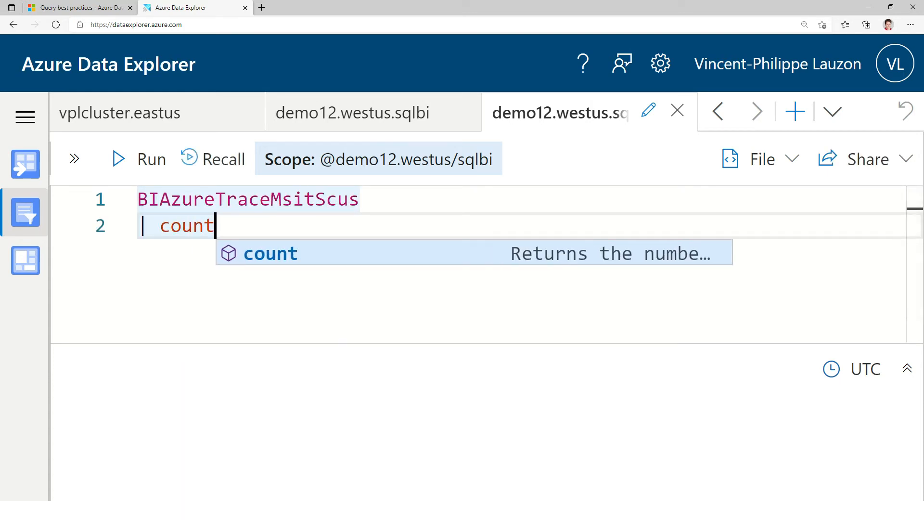
left_click(134, 158)
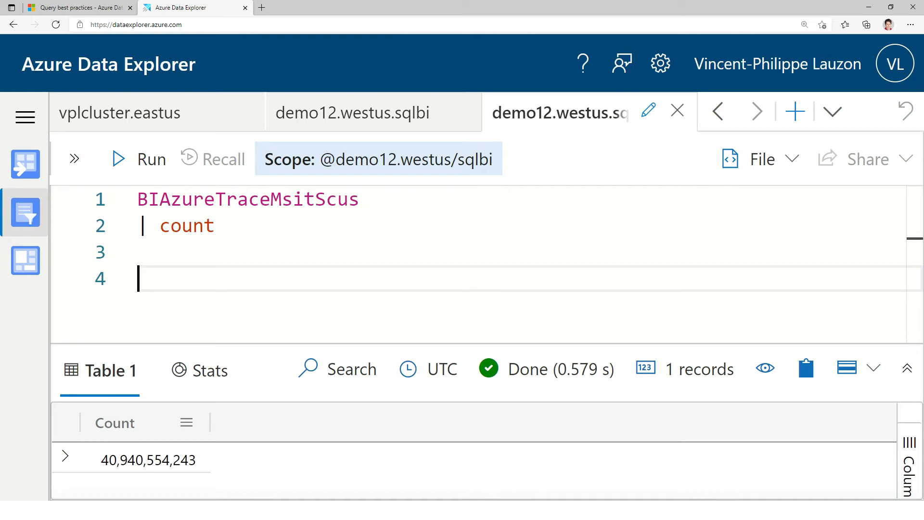
Step: Write BIAzureTraceMsitScus summarize cardinality=count() by EventLevel=Level, timeBucket=bin(TIMESTAMP, 1d)
type("BIAzureTraceMsitScus")
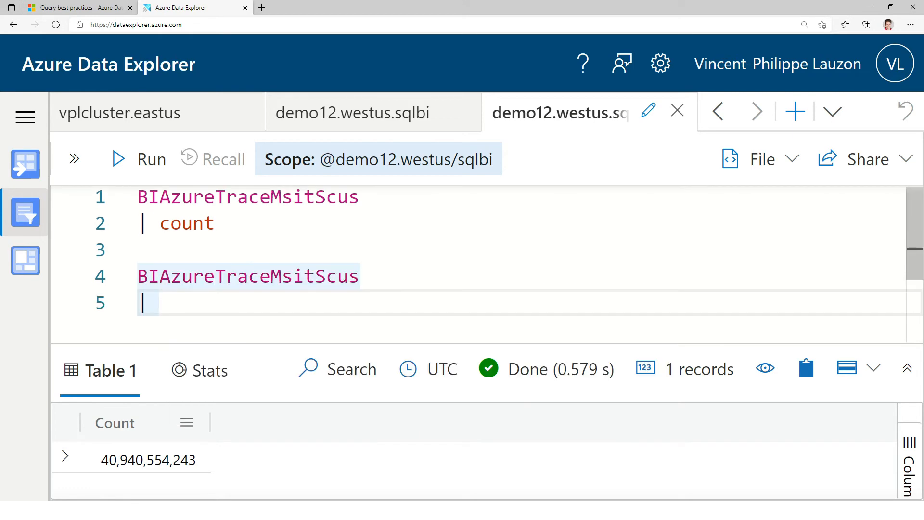
type("summarize")
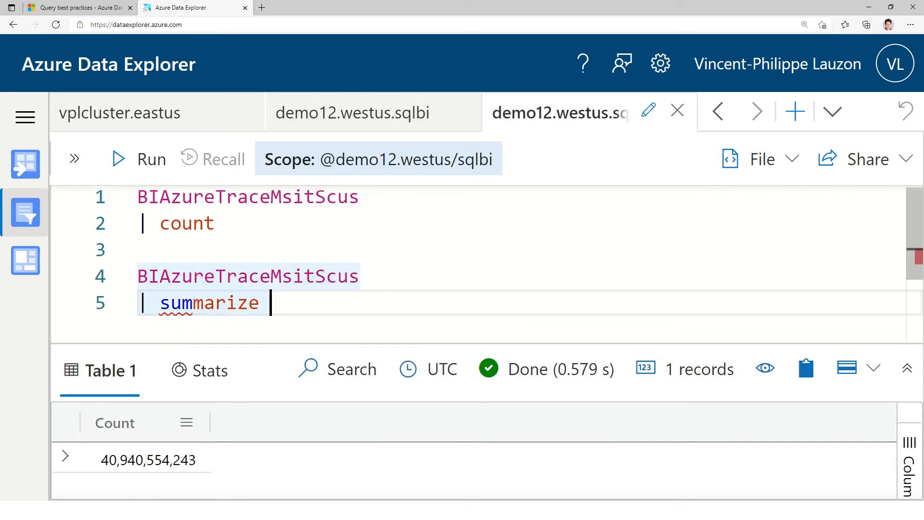
type("cardinality=")
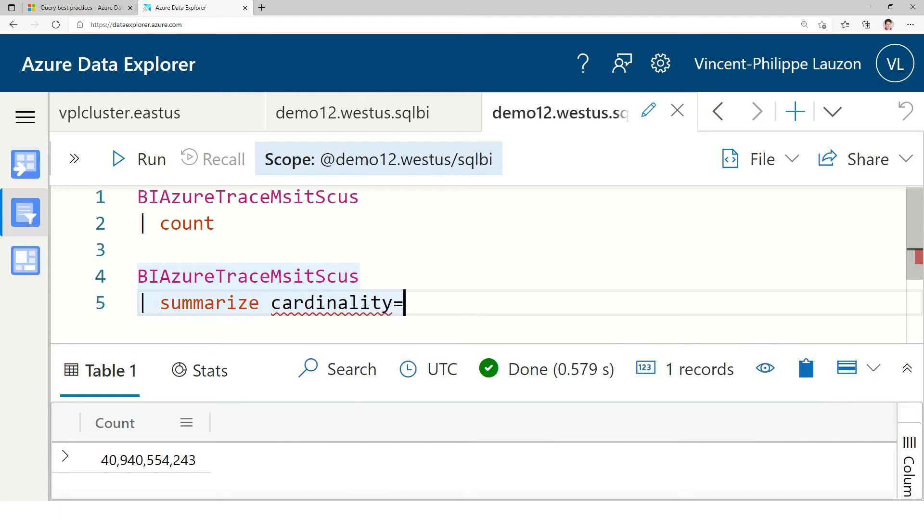
type("count()")
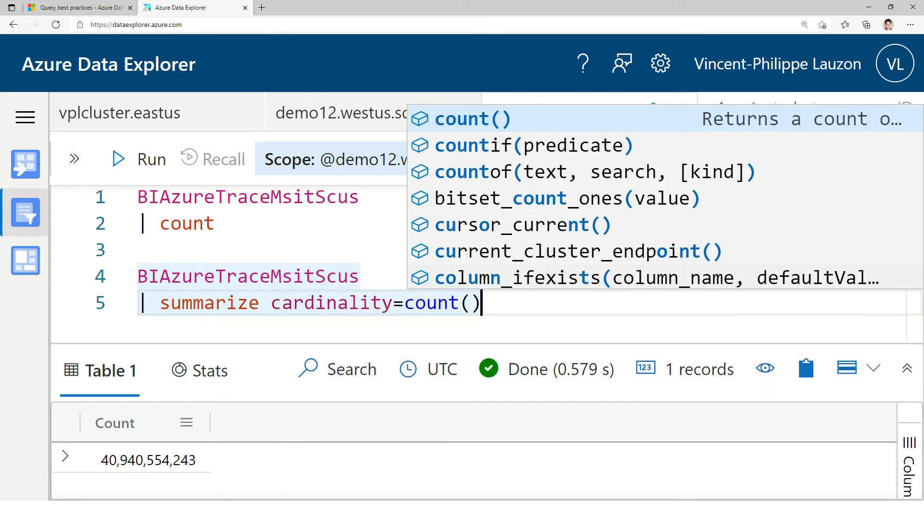
type("by")
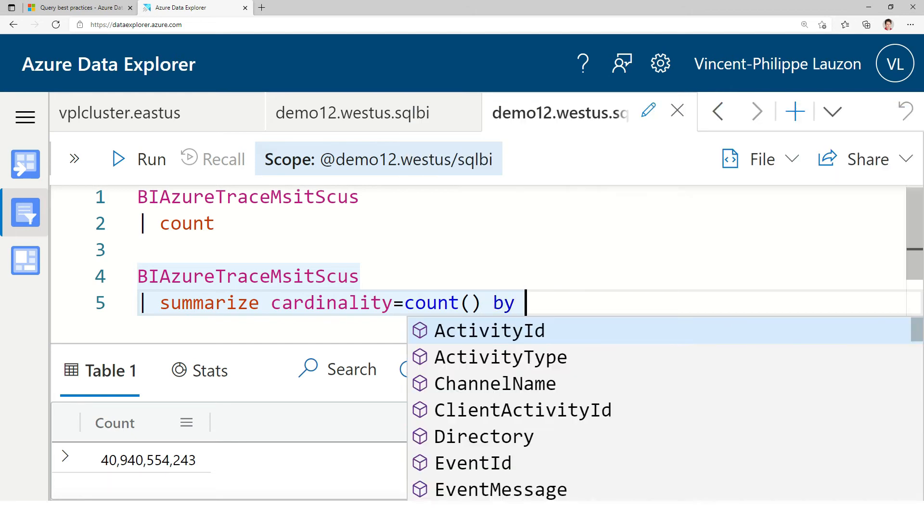
type("Even")
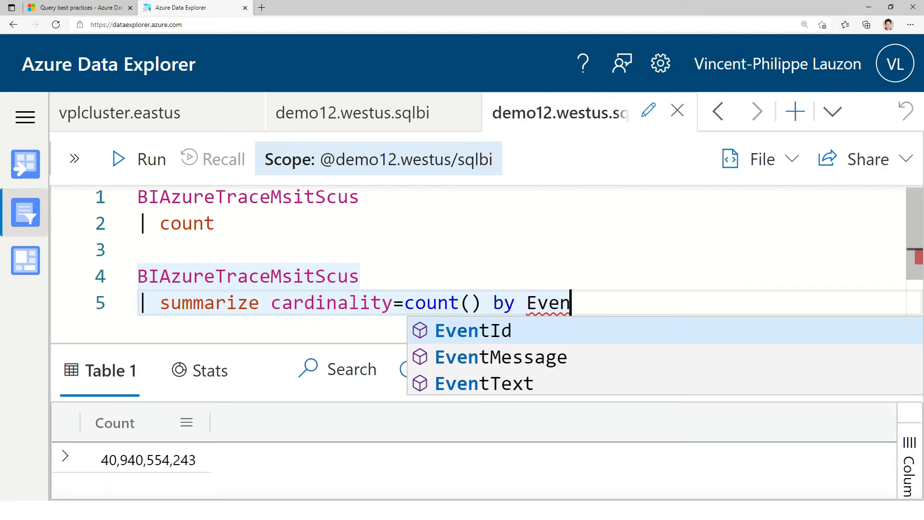
type("tLevel=Level")
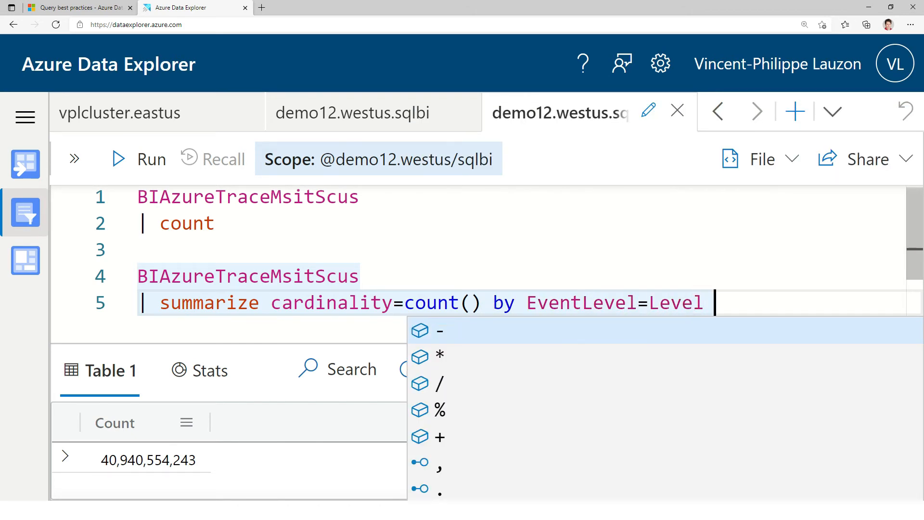
type(",")
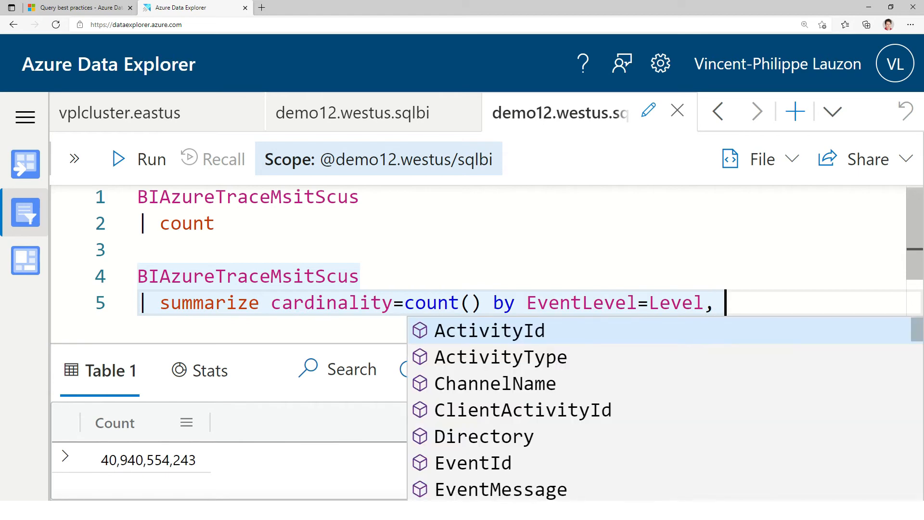
type("timeBu")
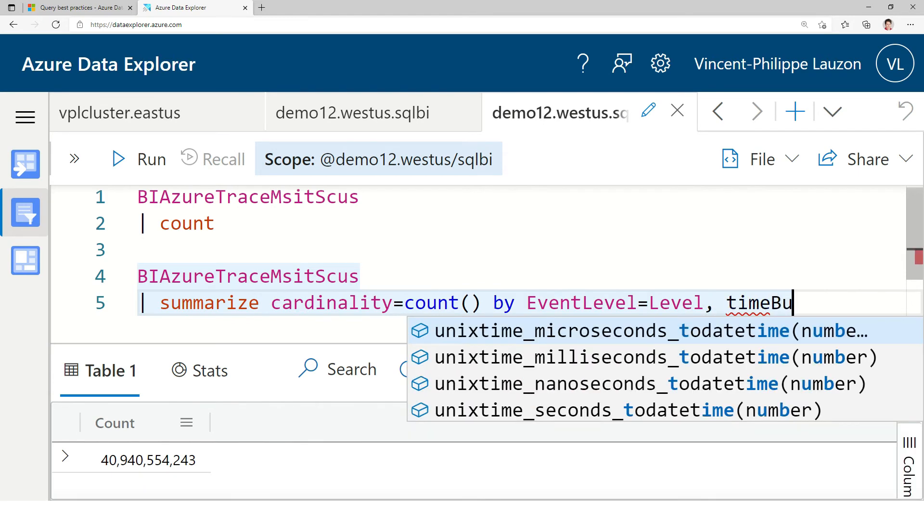
type("cket=bin(TIME")
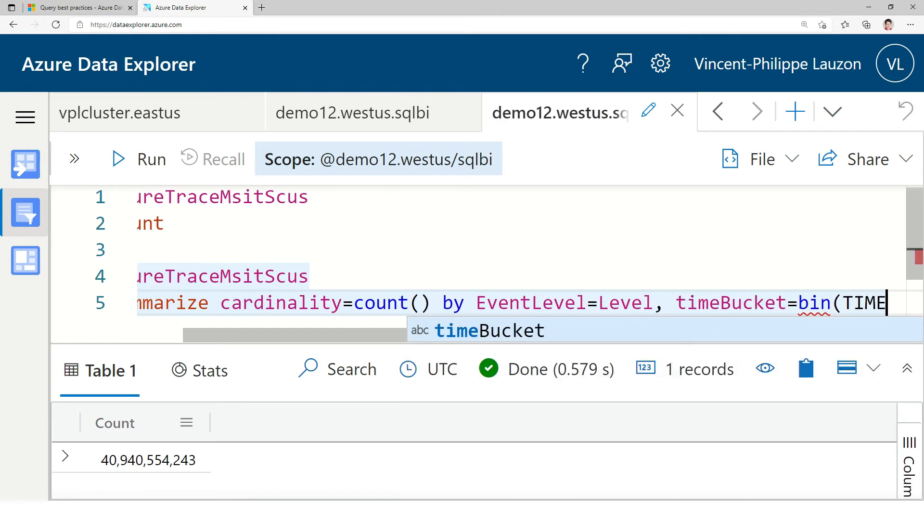
type("STAMP, 1d)")
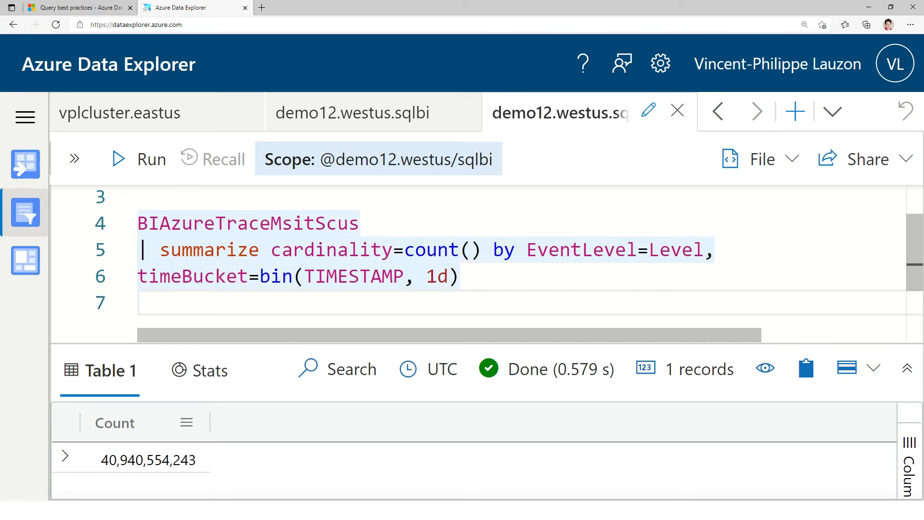
Step: Add '| order by timeBucket' on the line below the summarize
left_click(142, 302)
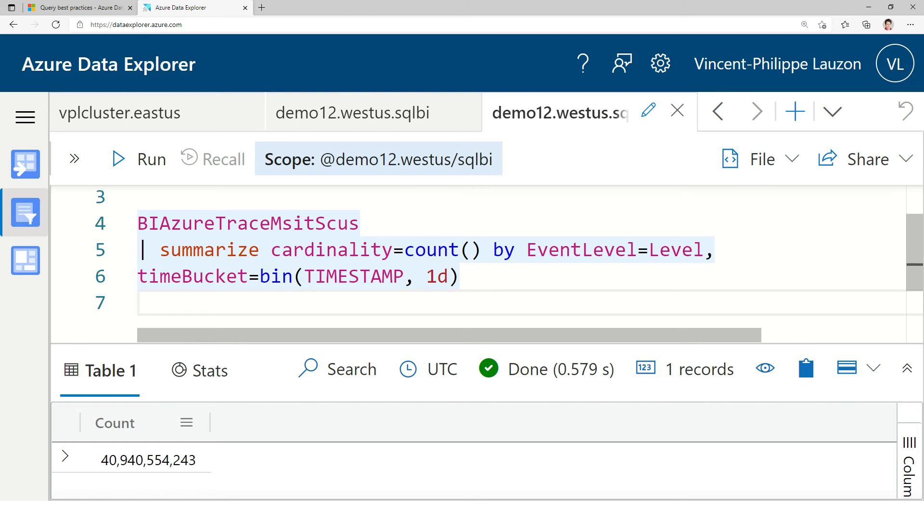
type("| order")
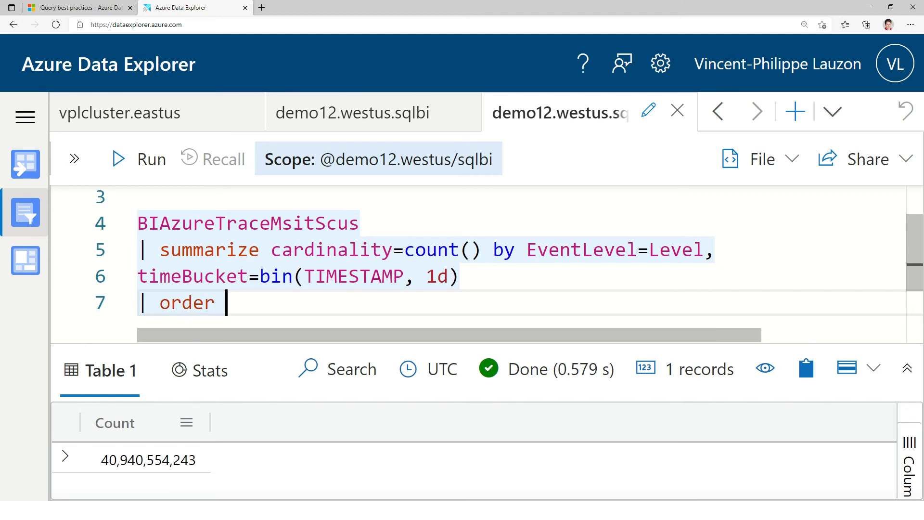
type("by timeBucket")
type("| limit 10")
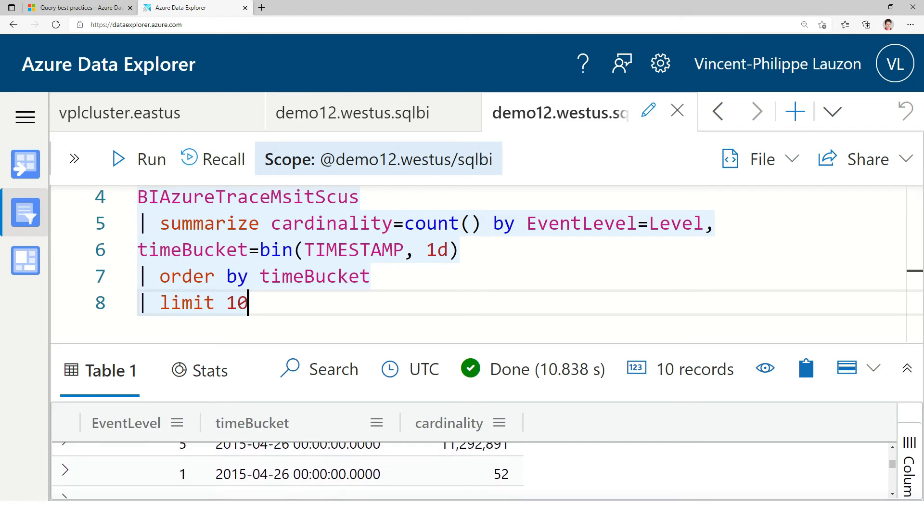
mouse_move(532, 369)
type("|")
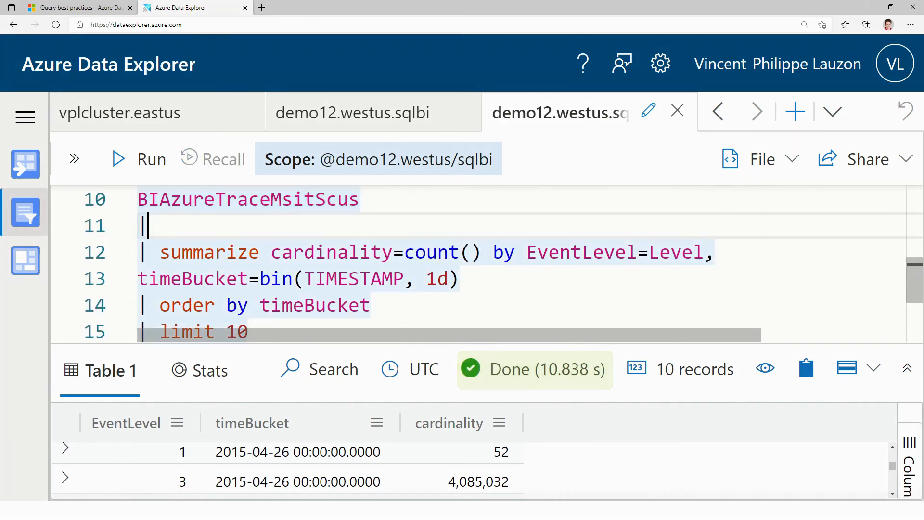
Step: Add '| where TIMESTAMP between (datetime('2015-04-25')..2d)' and run the query
type("whe")
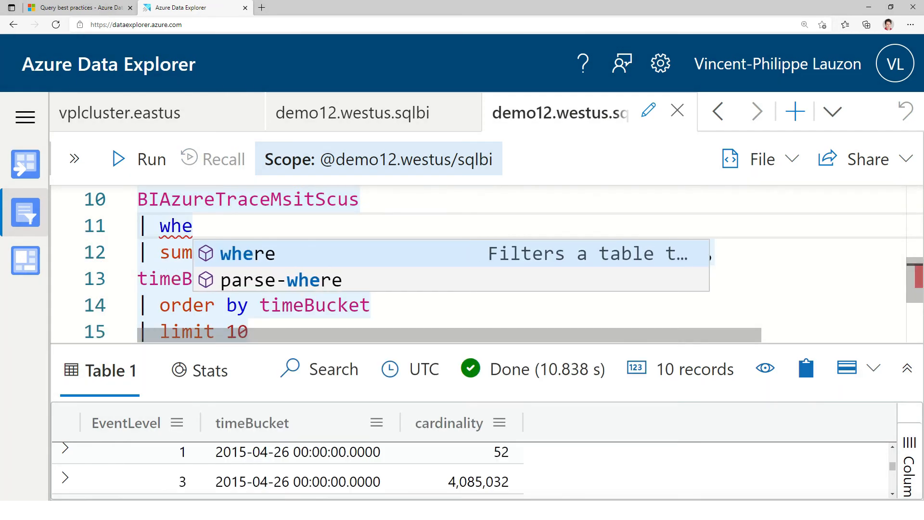
type("re TIMESTAMP between (")
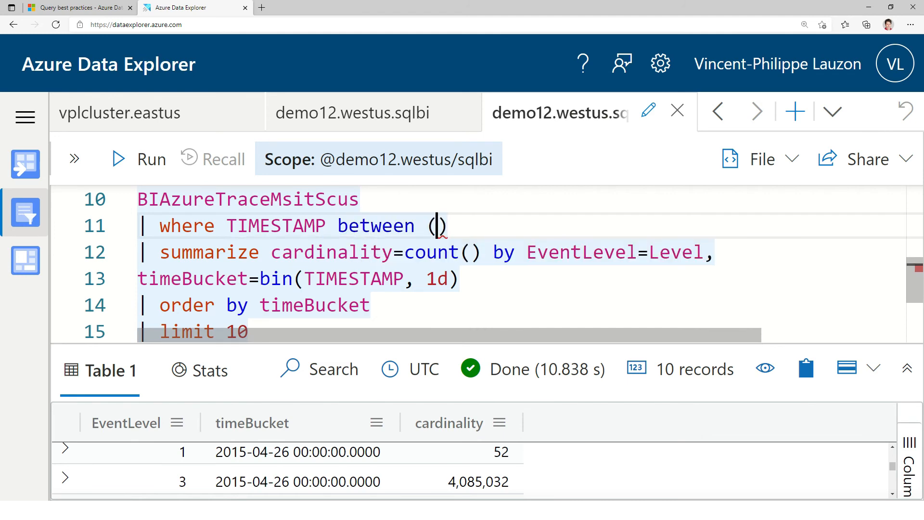
type("datetime('')")
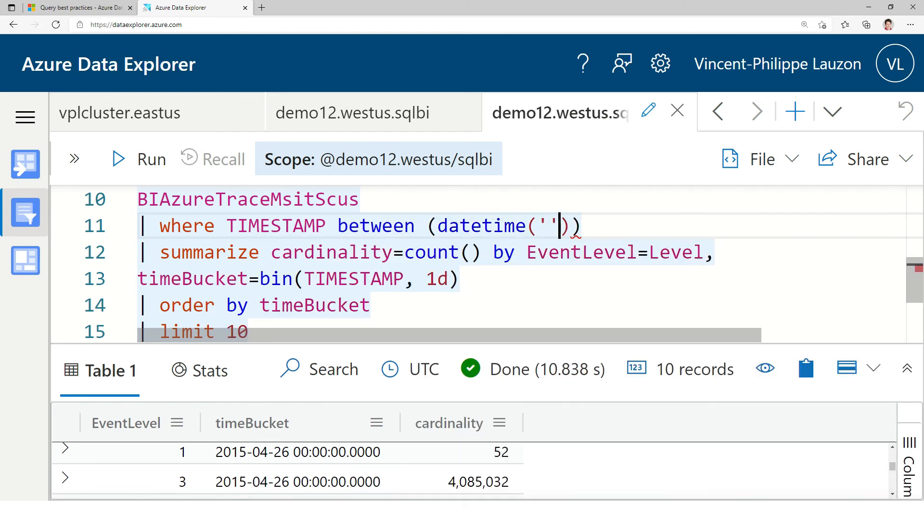
type("2015-04-25')..")
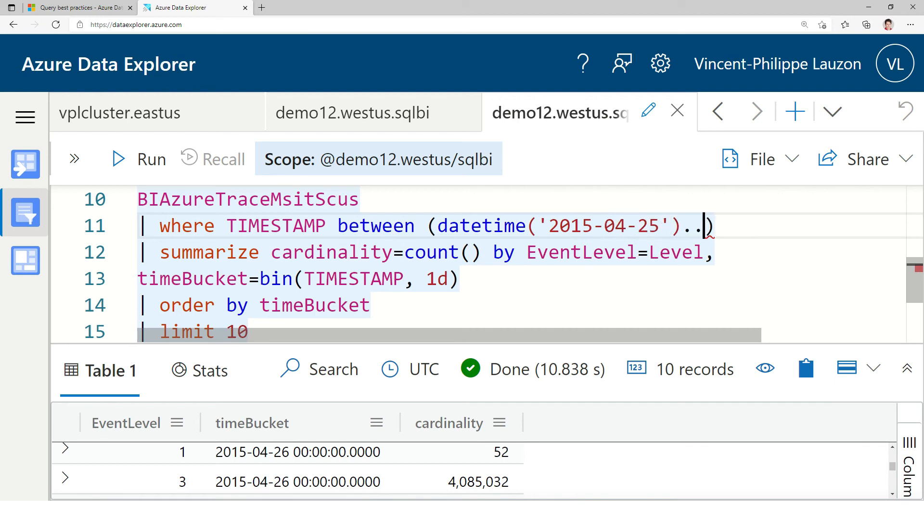
type("2d")
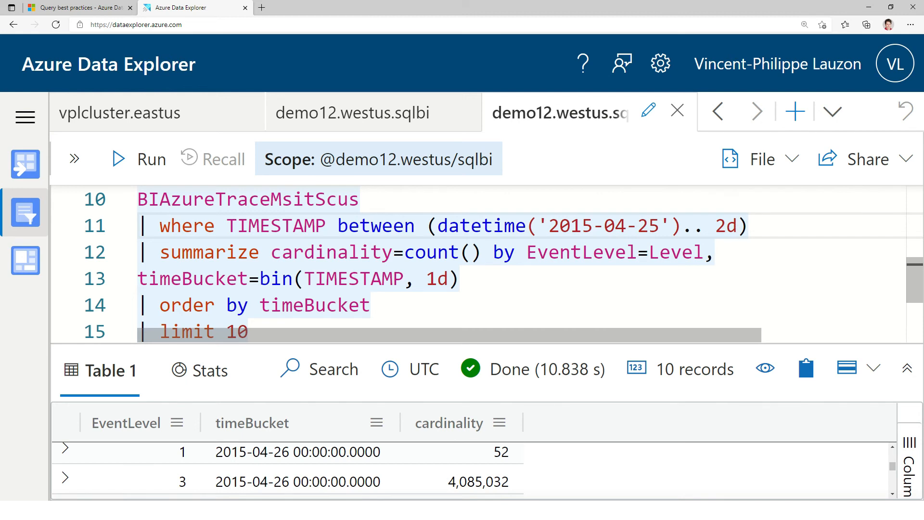
left_click(136, 160)
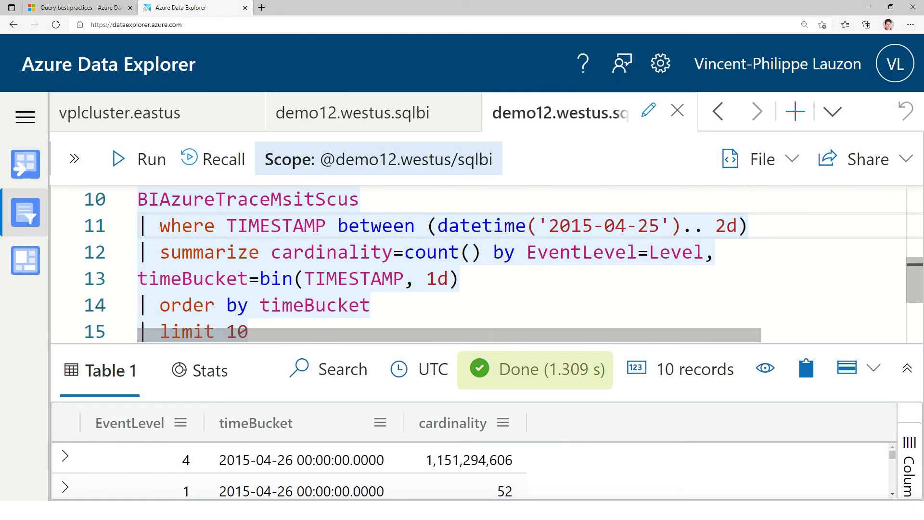
Step: Return the cursor to the end of the time filter line after the 1.309 s run
left_click(735, 226)
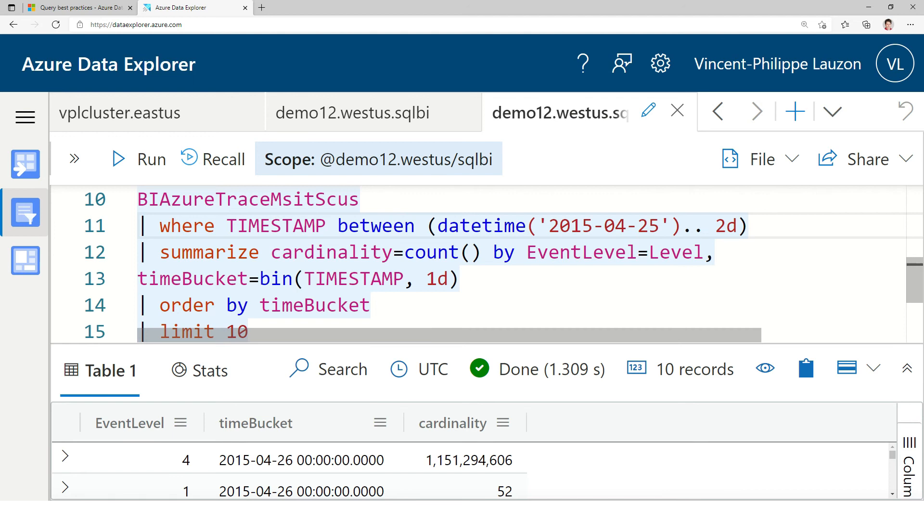
left_click(735, 225)
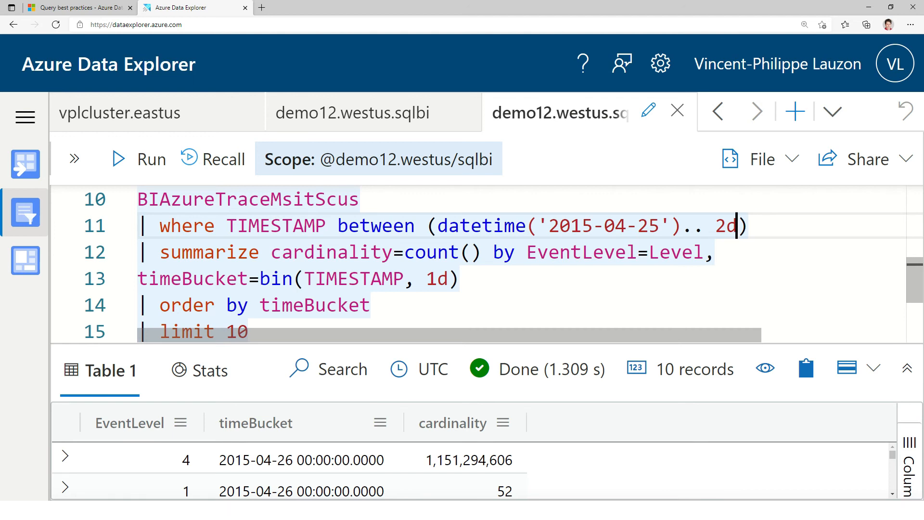